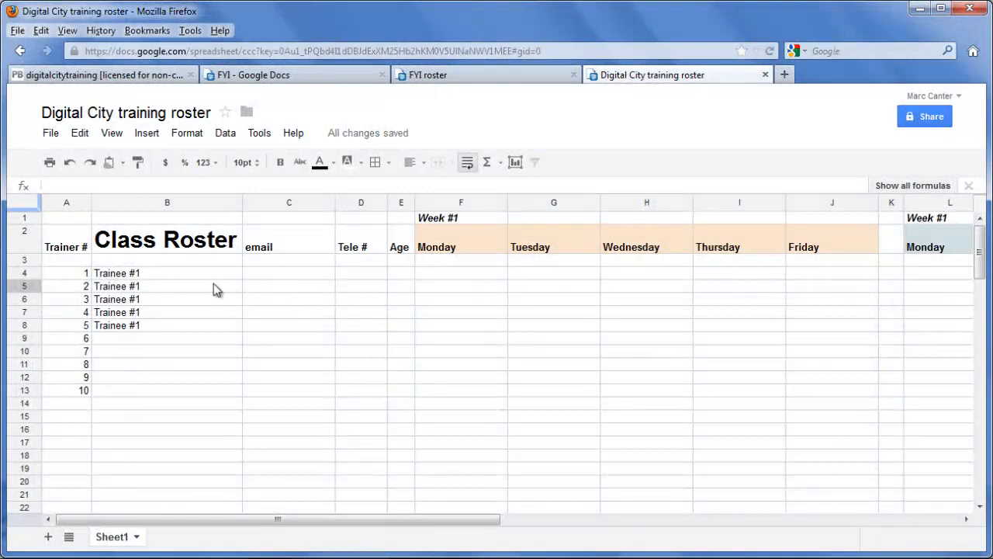
Step: Mark trainee 1 present with an x under Monday of Week #1 in the roster
{"action": "left_click", "coordinate": [167, 273]}
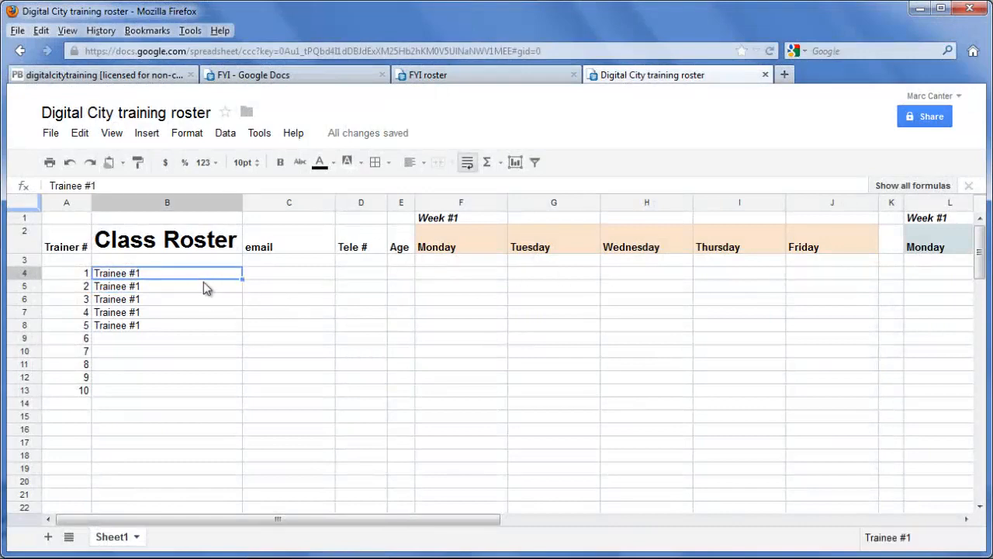
{"action": "mouse_move", "coordinate": [180, 276]}
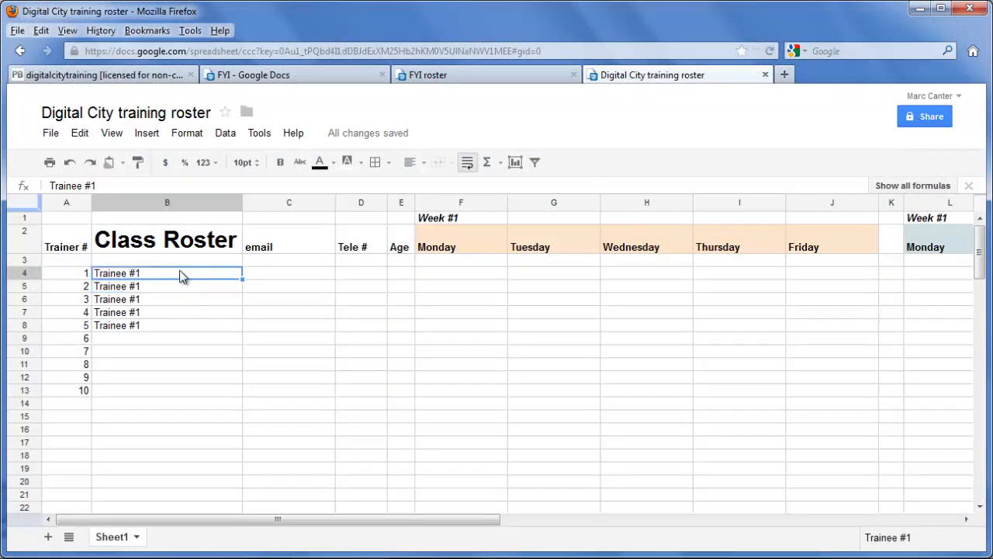
{"action": "left_click", "coordinate": [360, 273]}
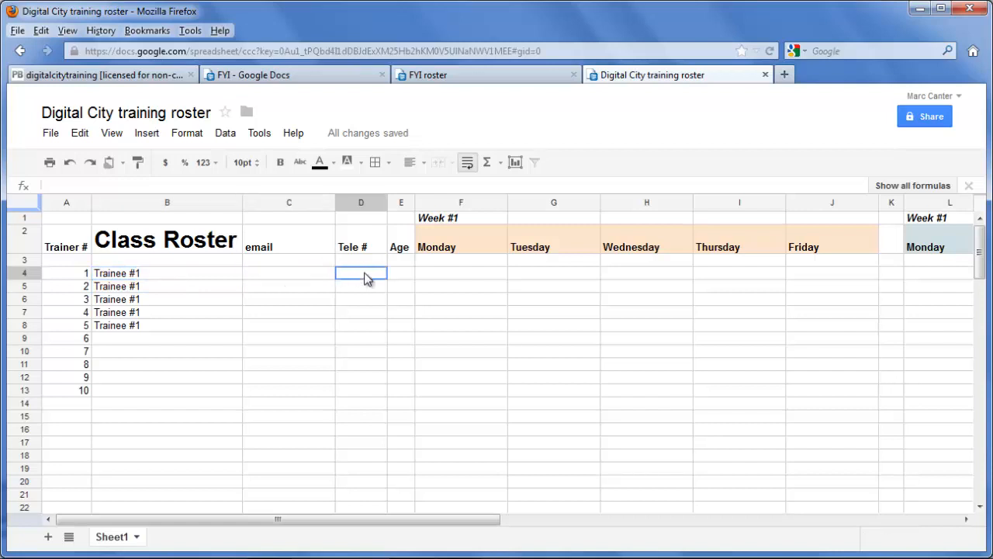
{"action": "left_click", "coordinate": [461, 273]}
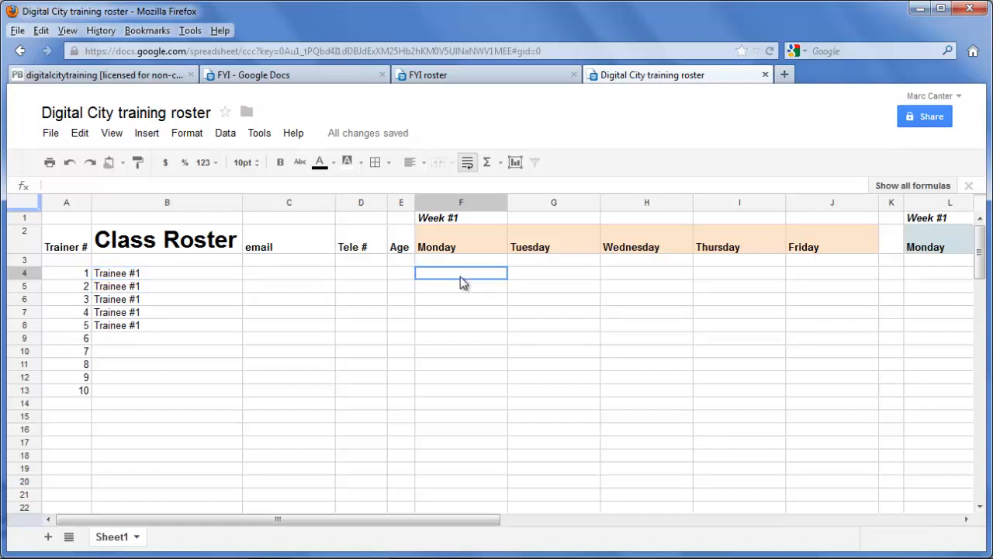
{"action": "type", "text": "x"}
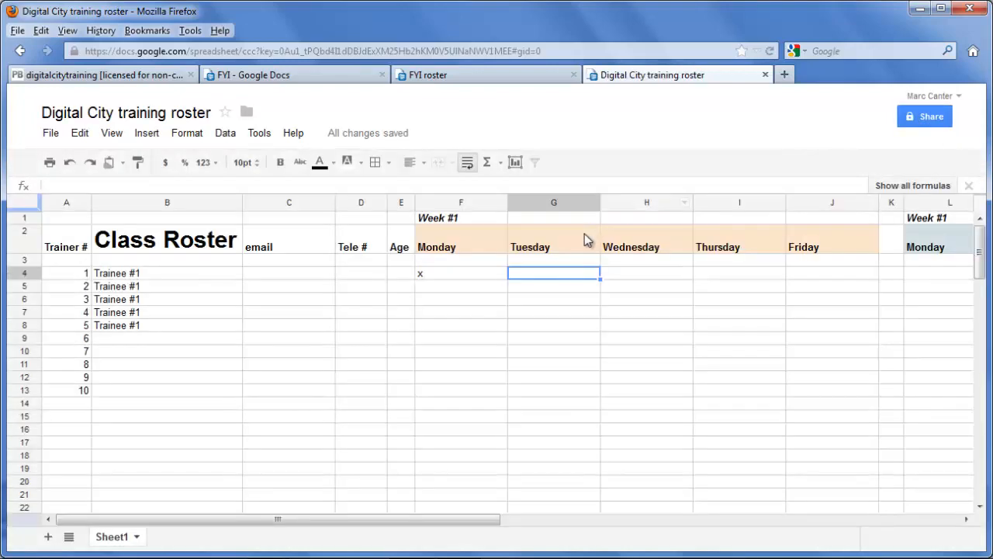
{"action": "left_click", "coordinate": [925, 115]}
{"action": "type", "text": "v"}
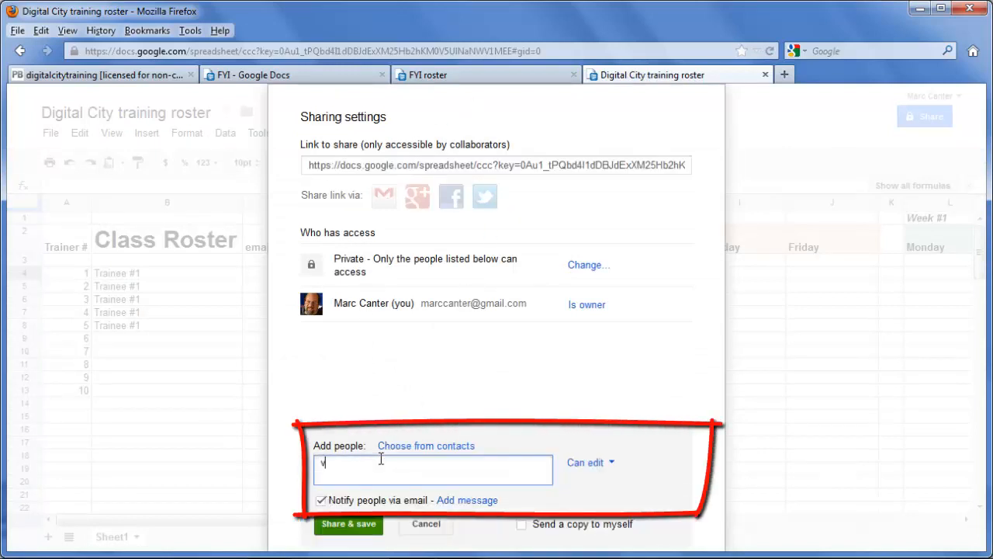
{"action": "left_click", "coordinate": [425, 524]}
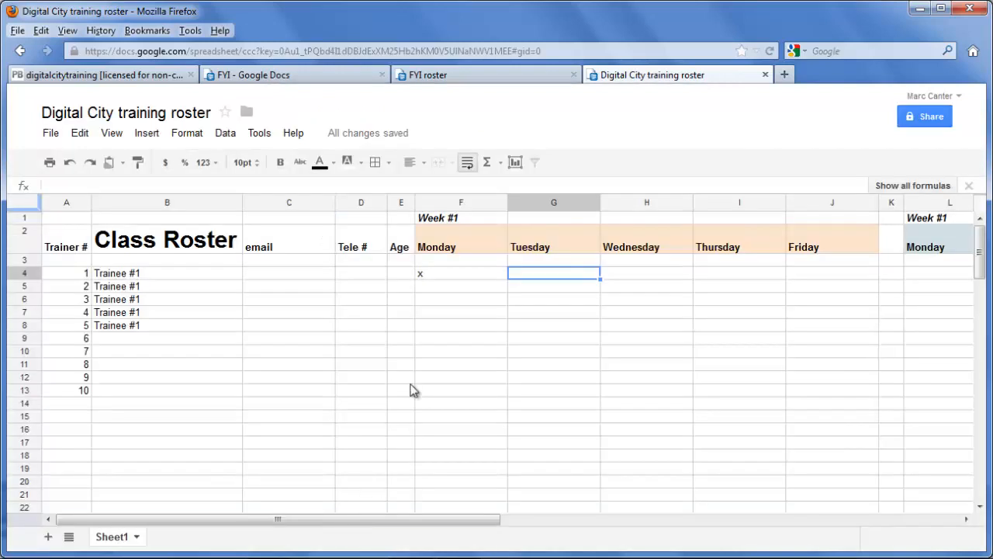
{"action": "mouse_move", "coordinate": [497, 293]}
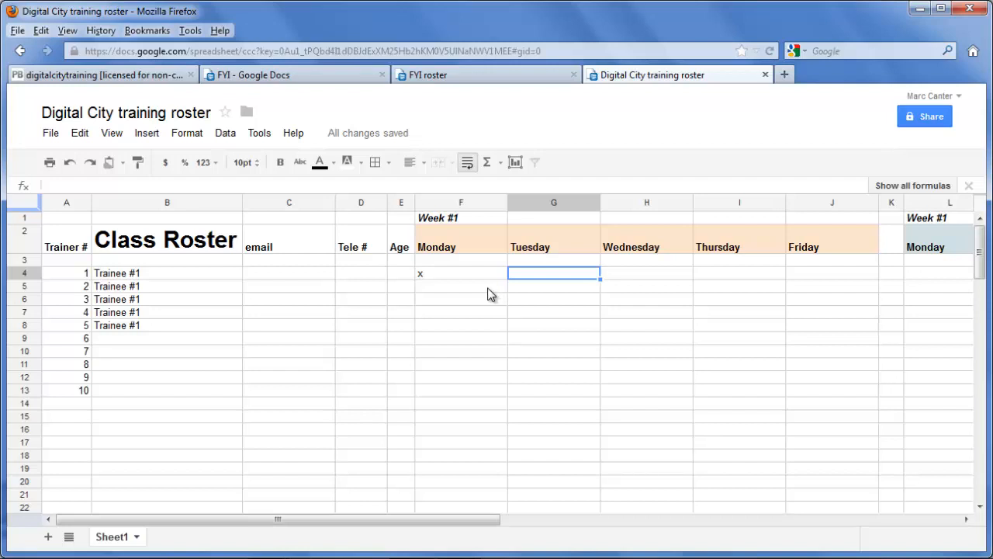
{"action": "mouse_move", "coordinate": [345, 312]}
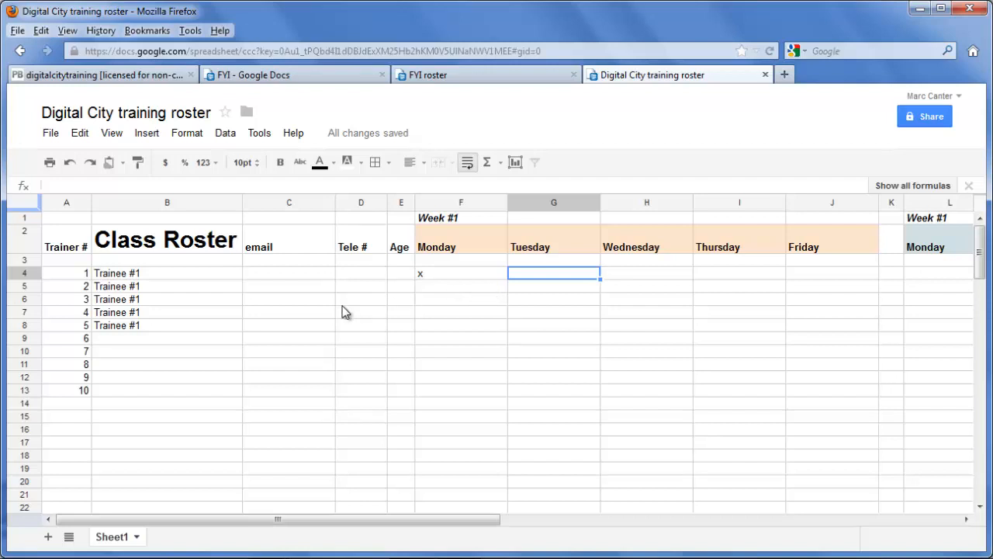
{"action": "mouse_move", "coordinate": [273, 292]}
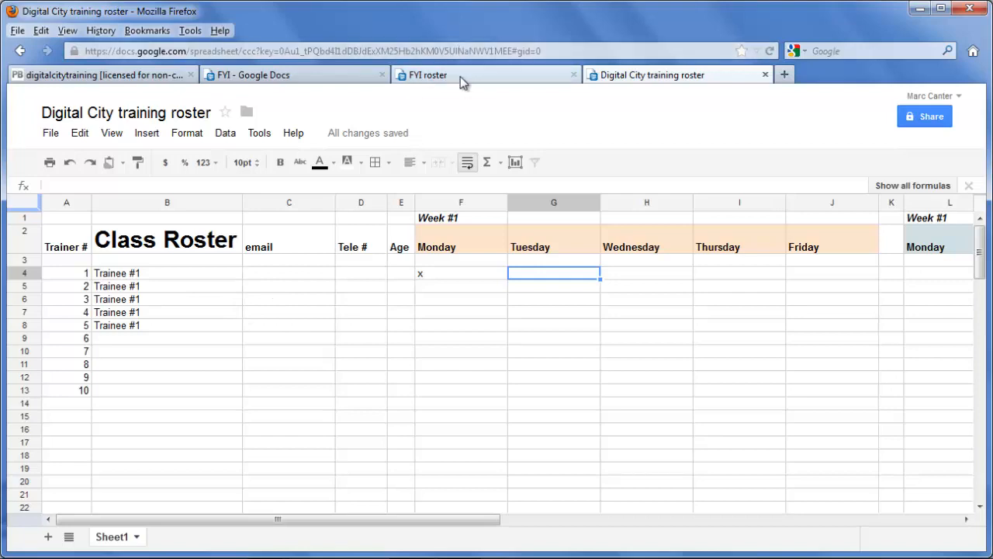
Step: Switch to the FYI roster and review the email and web experience entries
{"action": "left_click", "coordinate": [422, 74]}
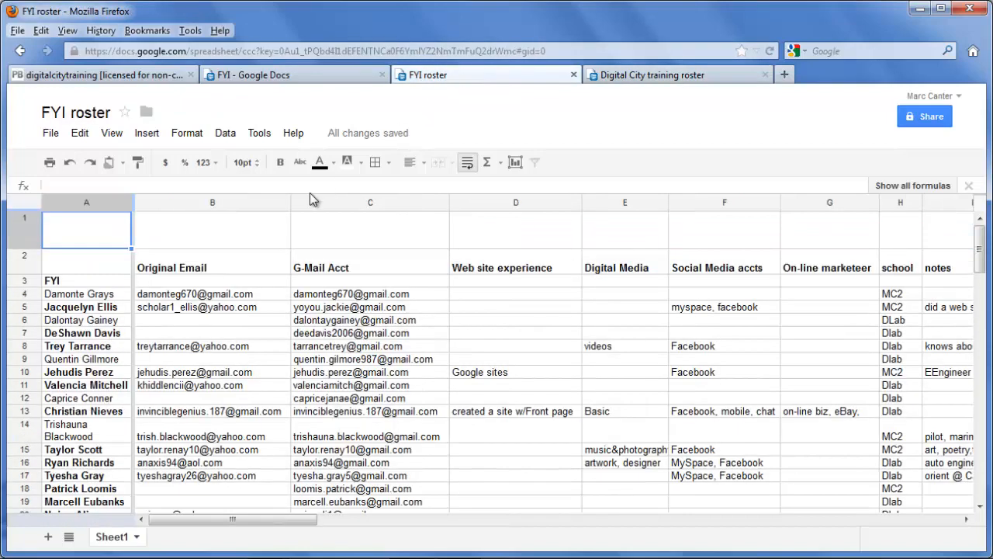
{"action": "left_click", "coordinate": [211, 332]}
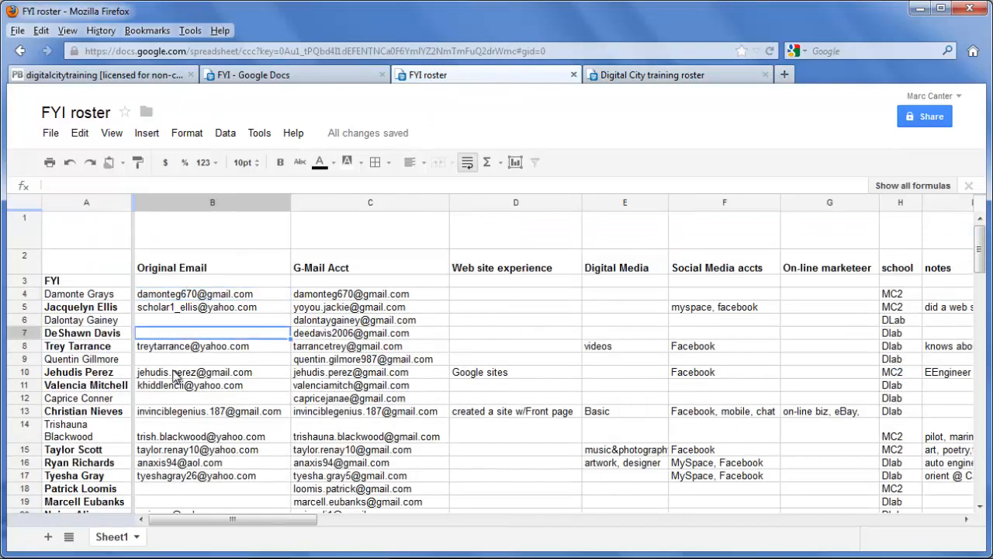
{"action": "left_click", "coordinate": [370, 294]}
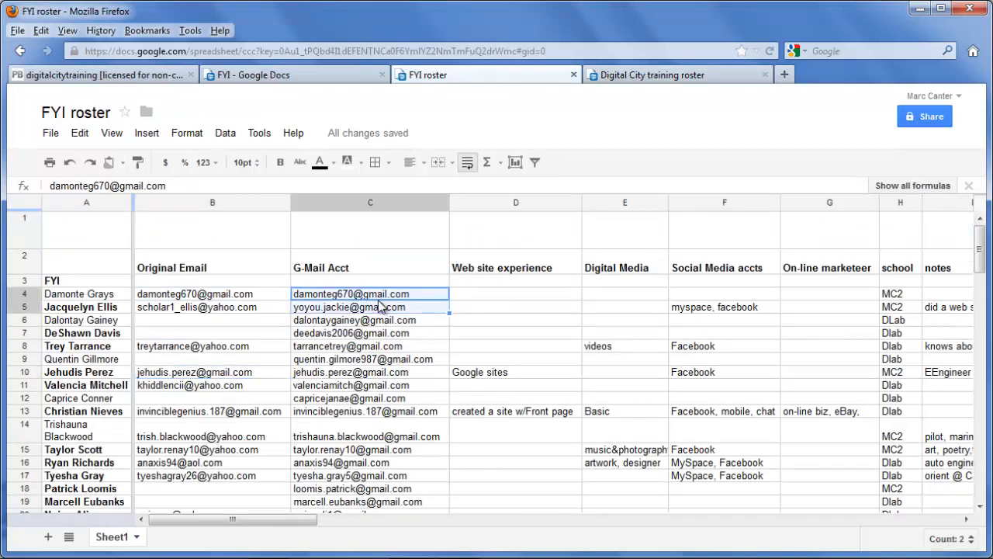
{"action": "left_click", "coordinate": [370, 346]}
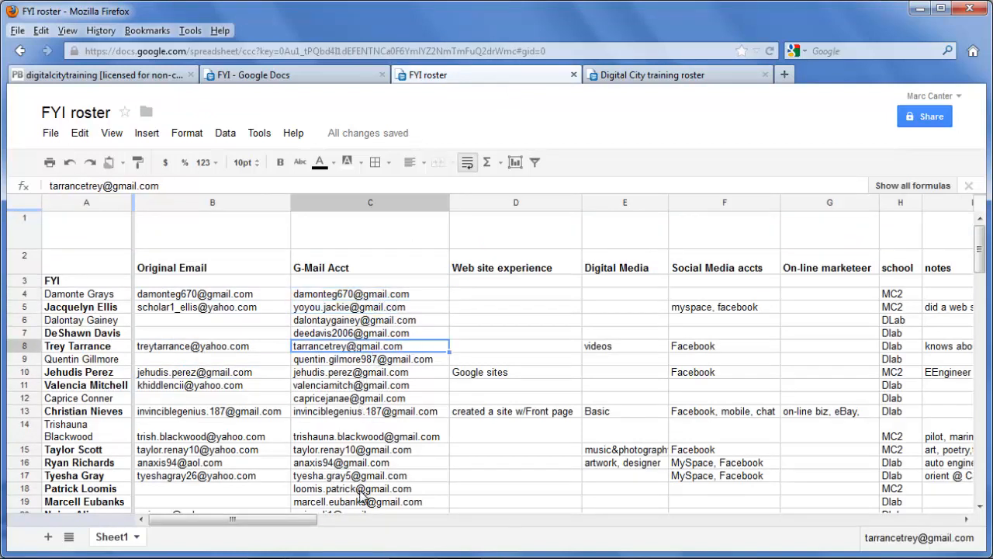
{"action": "mouse_move", "coordinate": [515, 303]}
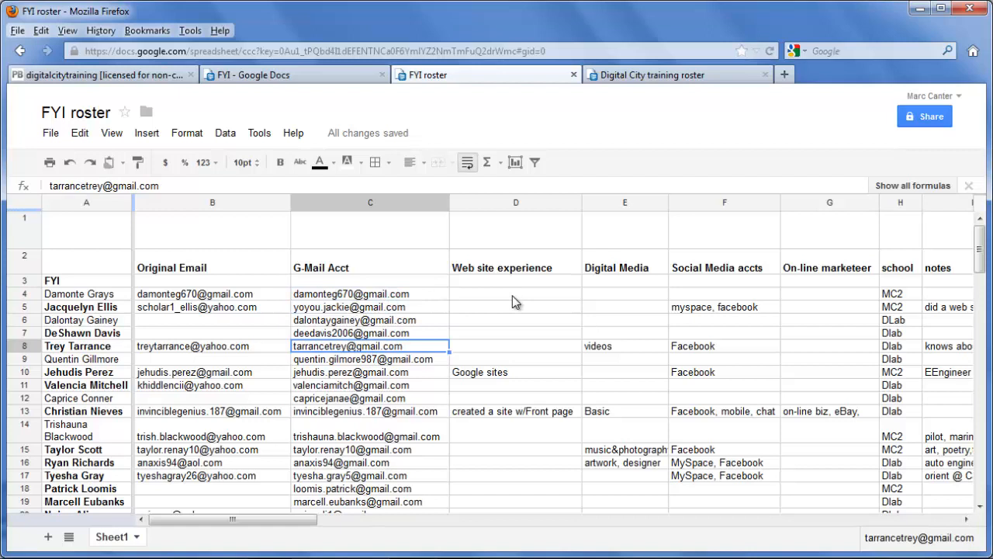
{"action": "left_click", "coordinate": [516, 373]}
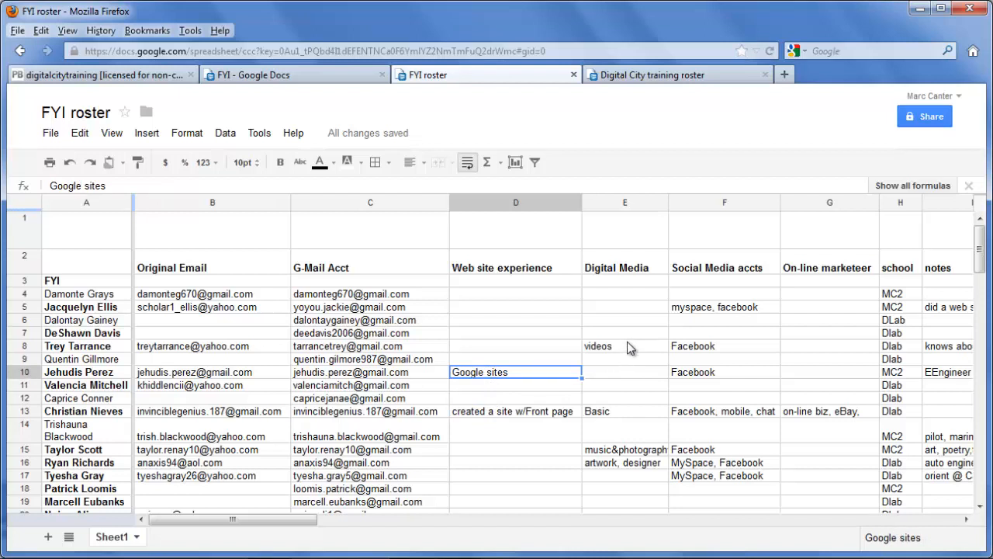
Step: Review the digital media, social media, online marketeer and school entries
{"action": "left_click", "coordinate": [624, 410]}
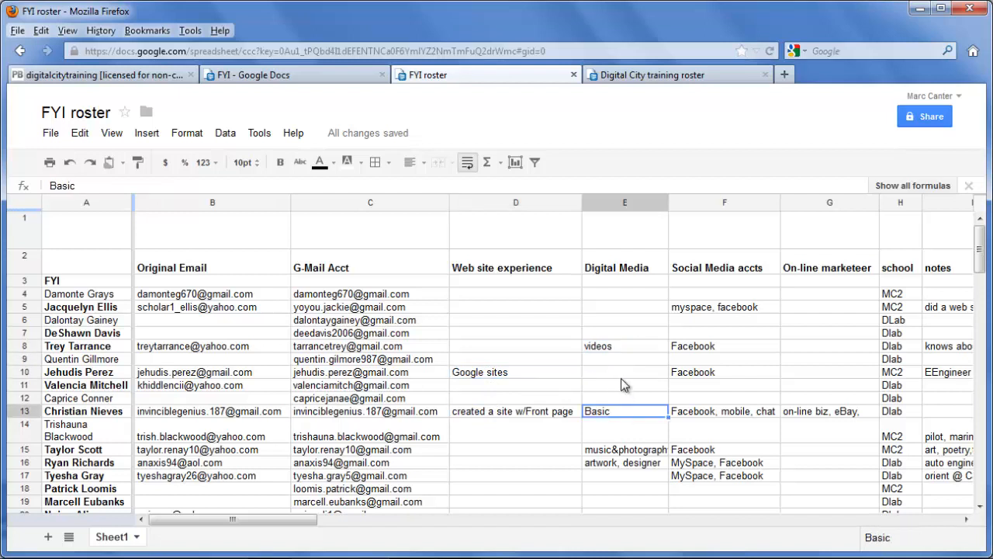
{"action": "mouse_move", "coordinate": [720, 311]}
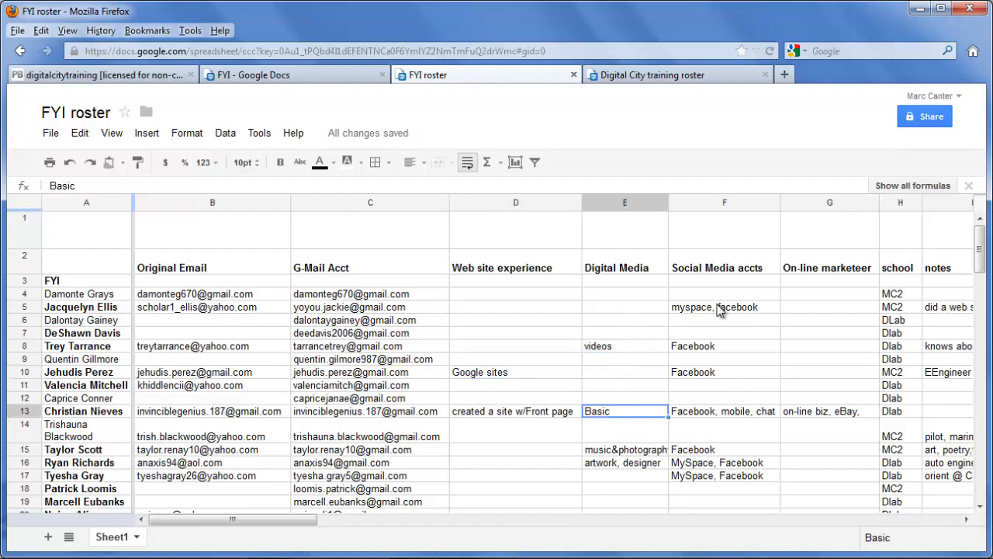
{"action": "left_click", "coordinate": [724, 308]}
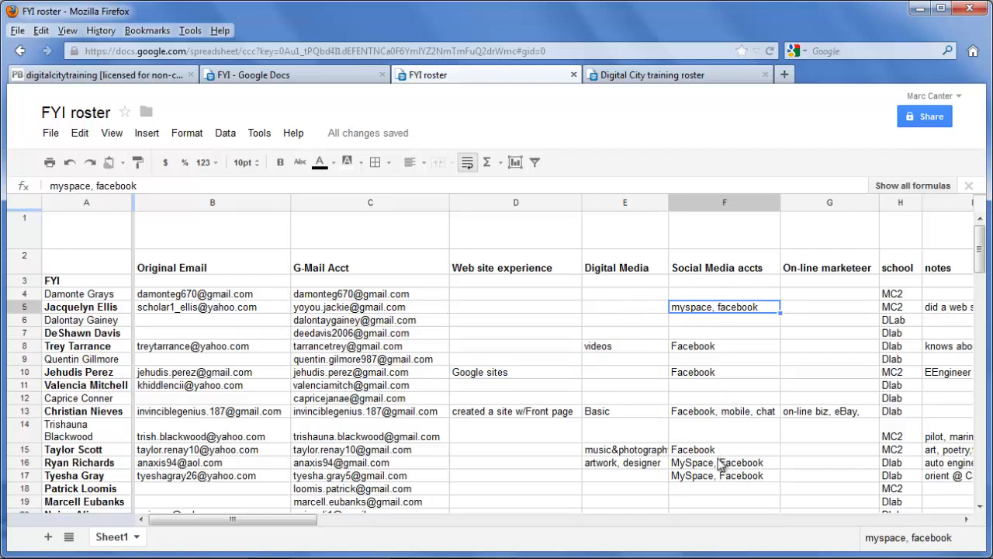
{"action": "left_click", "coordinate": [723, 462]}
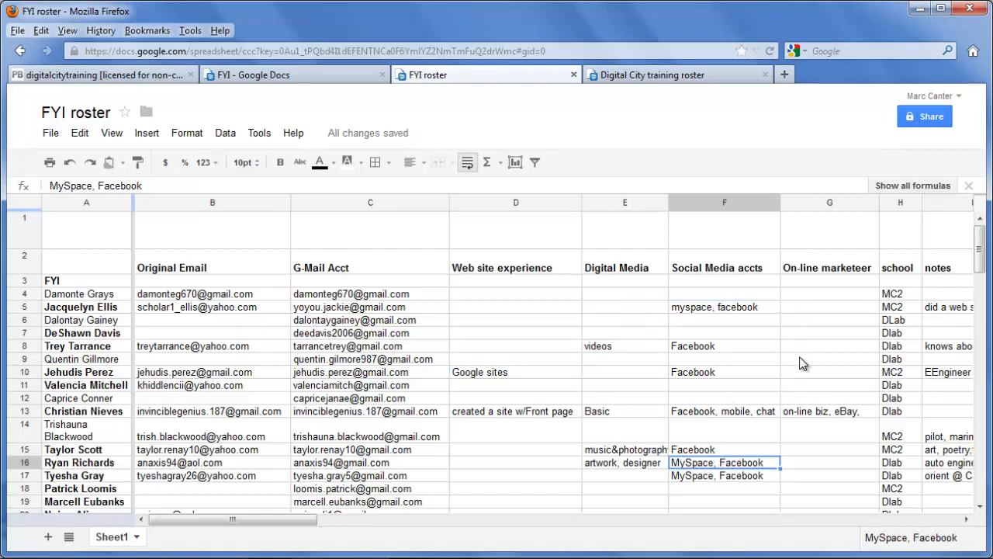
{"action": "left_click", "coordinate": [829, 410]}
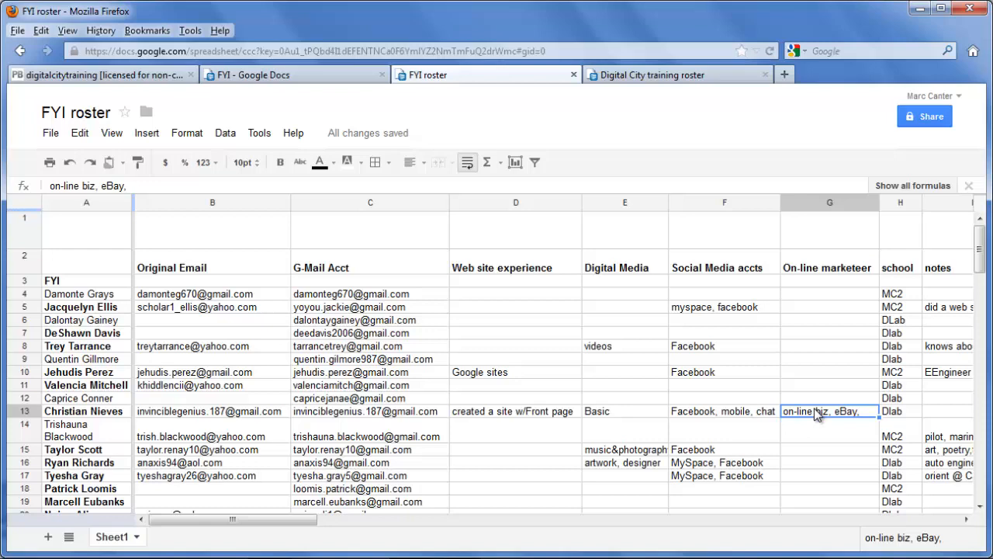
{"action": "left_click", "coordinate": [900, 293]}
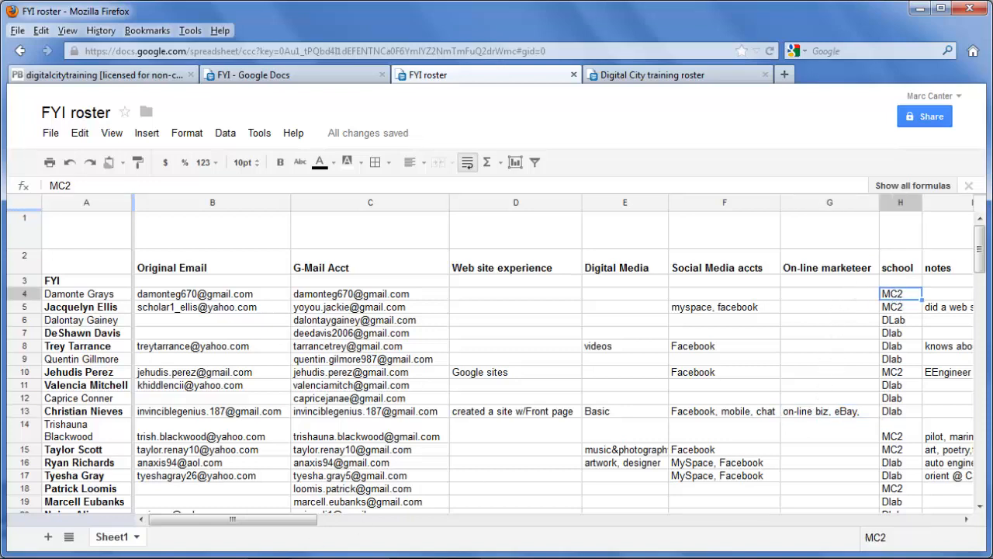
Step: Review the remaining roster columns, then switch to the digitalcitytraining wiki FrontPage
{"action": "scroll", "scroll_direction": "right", "scroll_amount": 3}
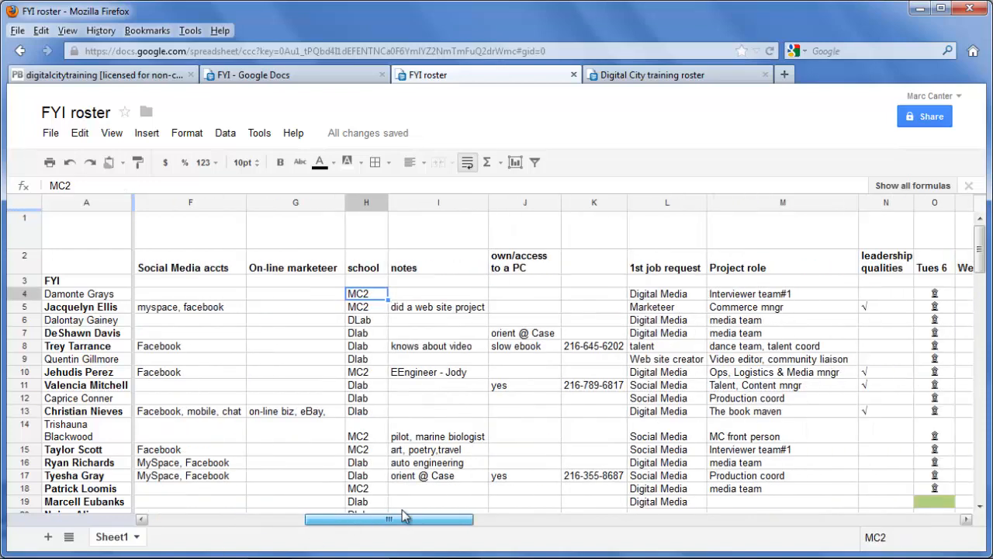
{"action": "left_click", "coordinate": [367, 373]}
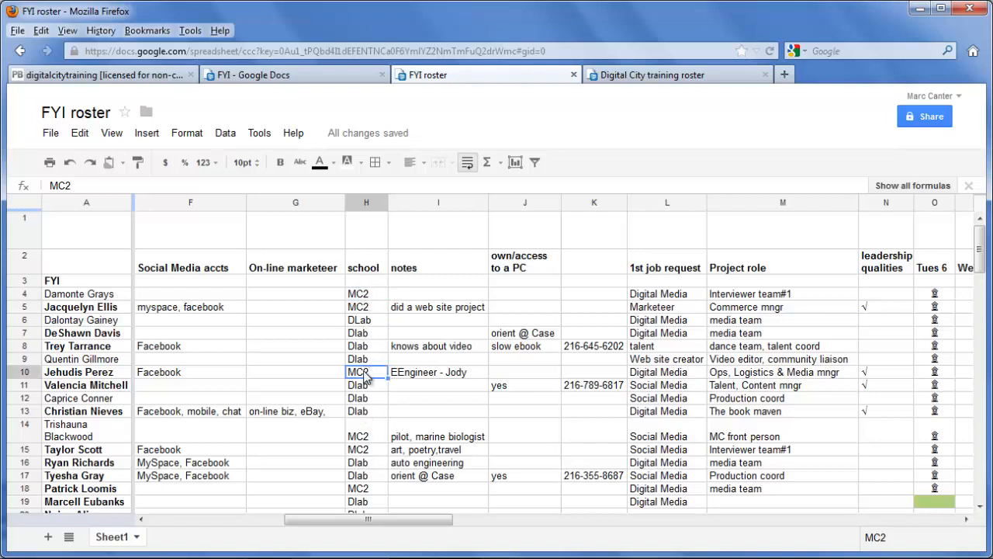
{"action": "mouse_move", "coordinate": [112, 301]}
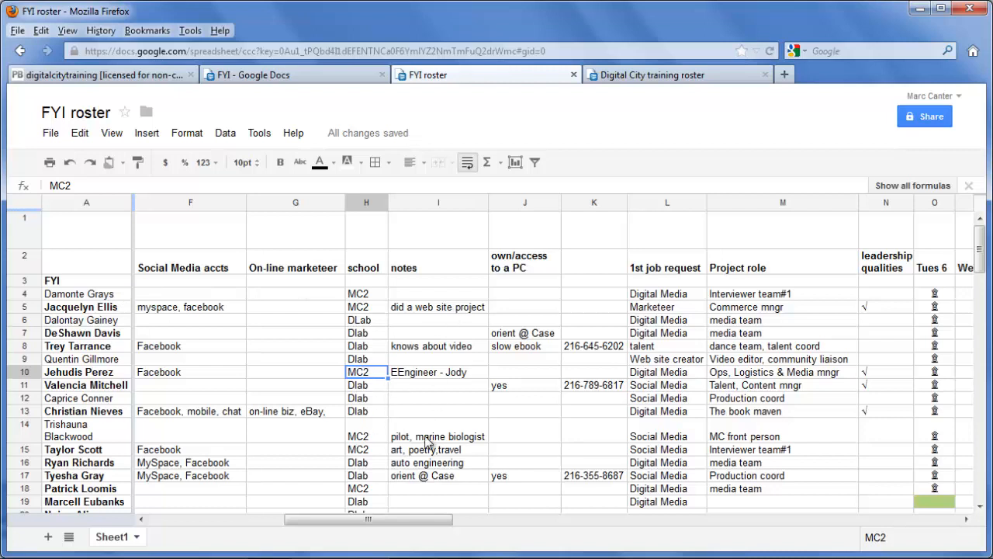
{"action": "mouse_move", "coordinate": [543, 345]}
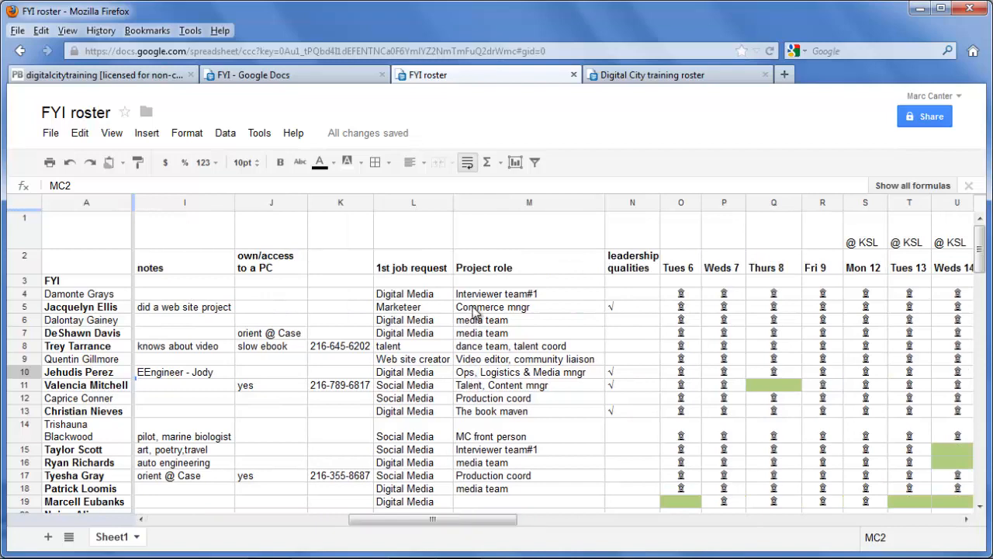
{"action": "left_click", "coordinate": [529, 398]}
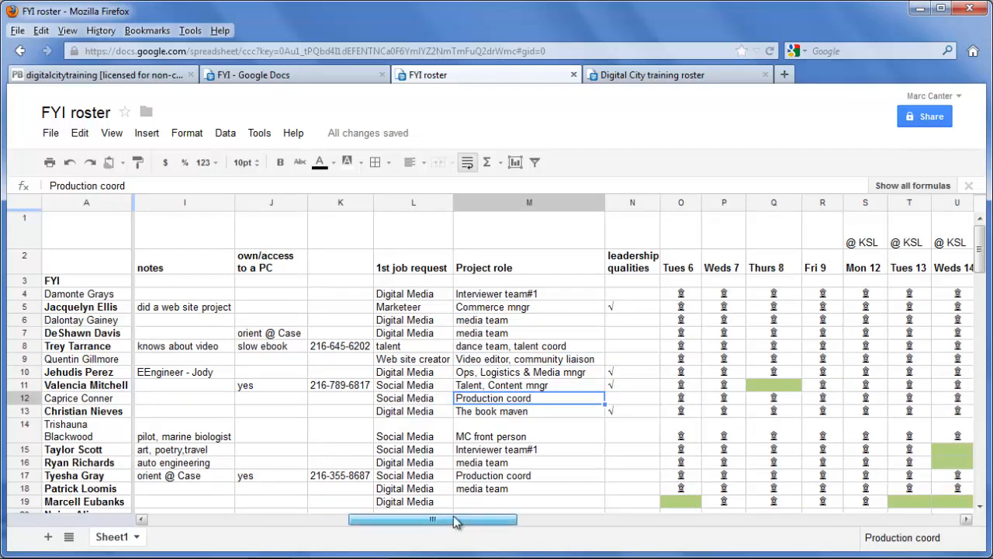
{"action": "scroll", "scroll_direction": "right", "scroll_amount": 3}
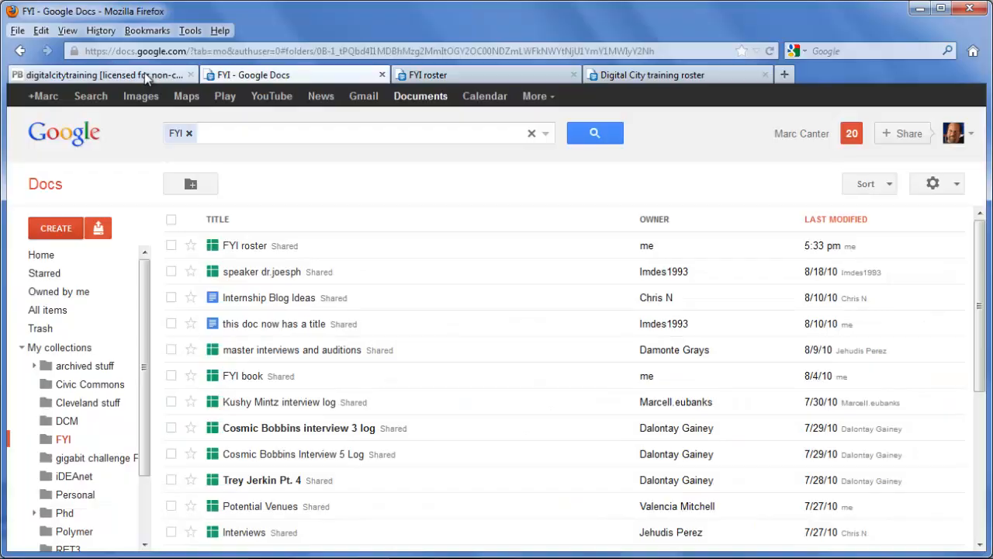
{"action": "left_click", "coordinate": [100, 75]}
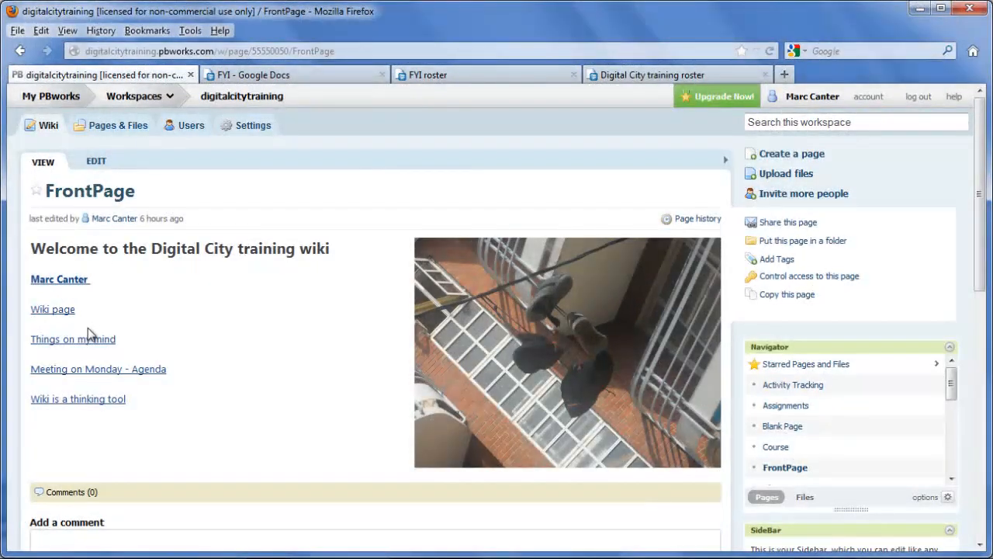
Step: Edit the FrontPage and add the word Rules on a new line
{"action": "left_click", "coordinate": [97, 160]}
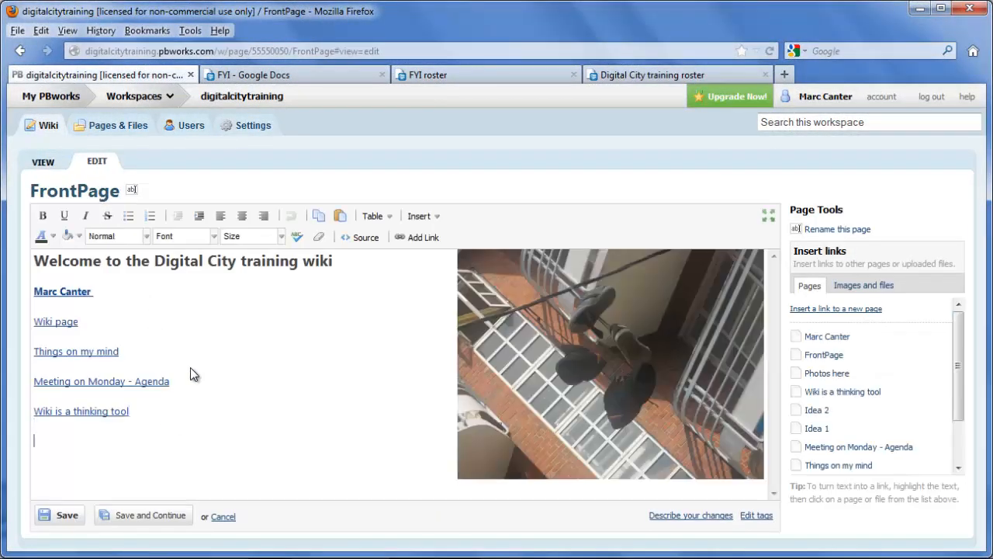
{"action": "type", "text": "TR"}
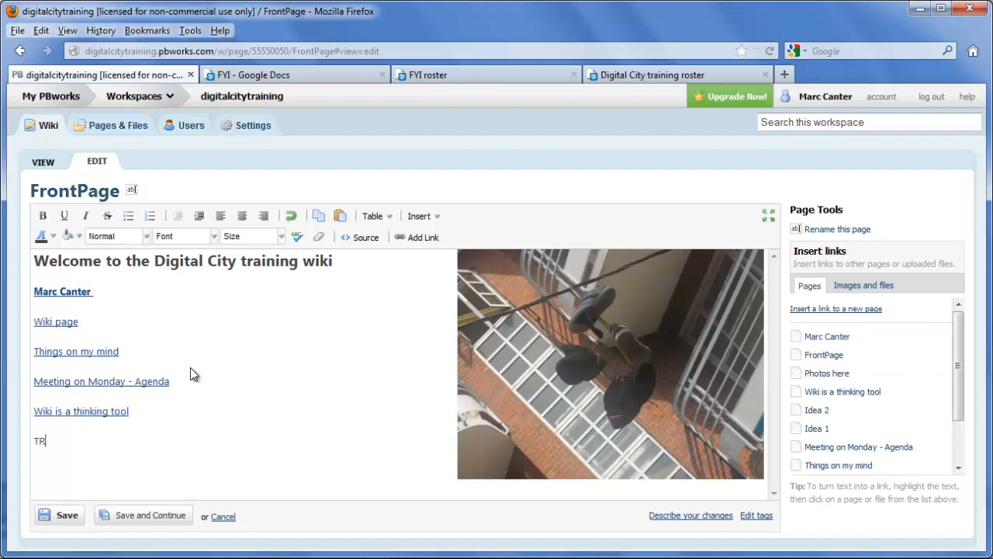
{"action": "type", "text": "Rules"}
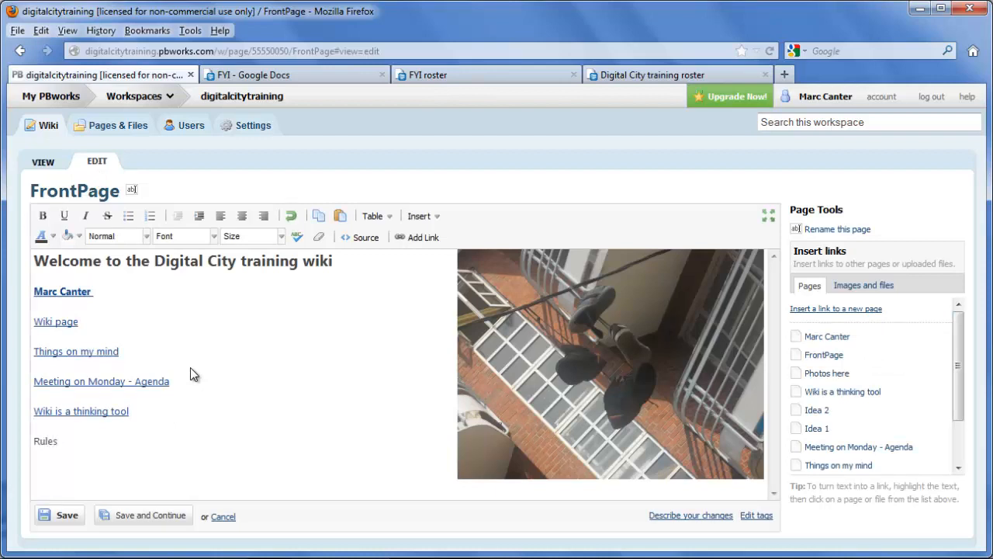
{"action": "double_click", "coordinate": [45, 440]}
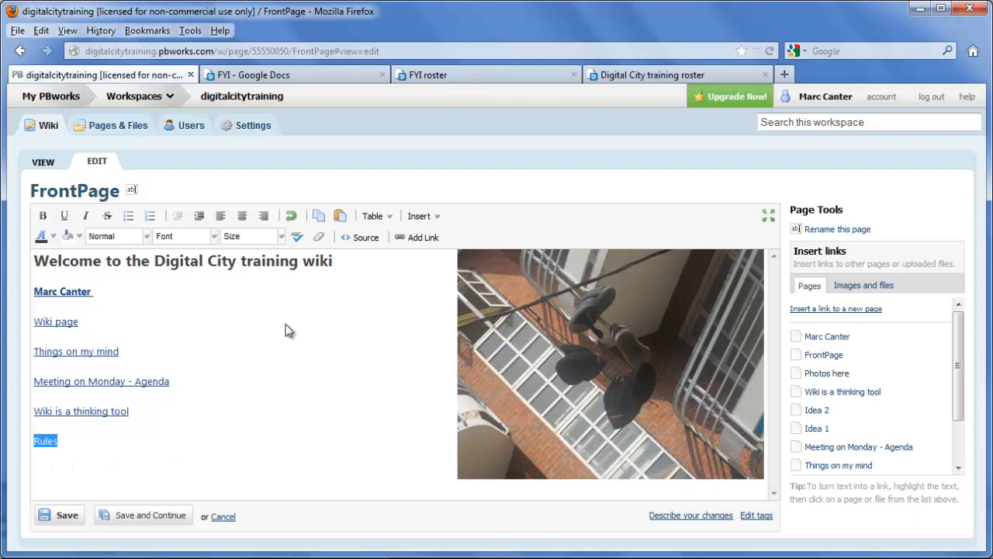
Step: Link Rules to a new page named Rules and save the FrontPage
{"action": "left_click", "coordinate": [417, 236]}
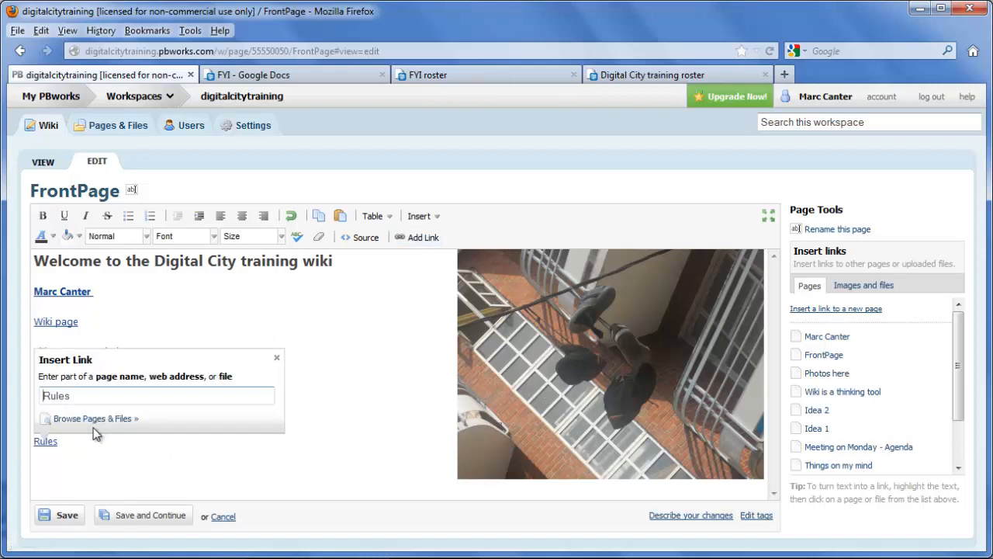
{"action": "left_click", "coordinate": [93, 419]}
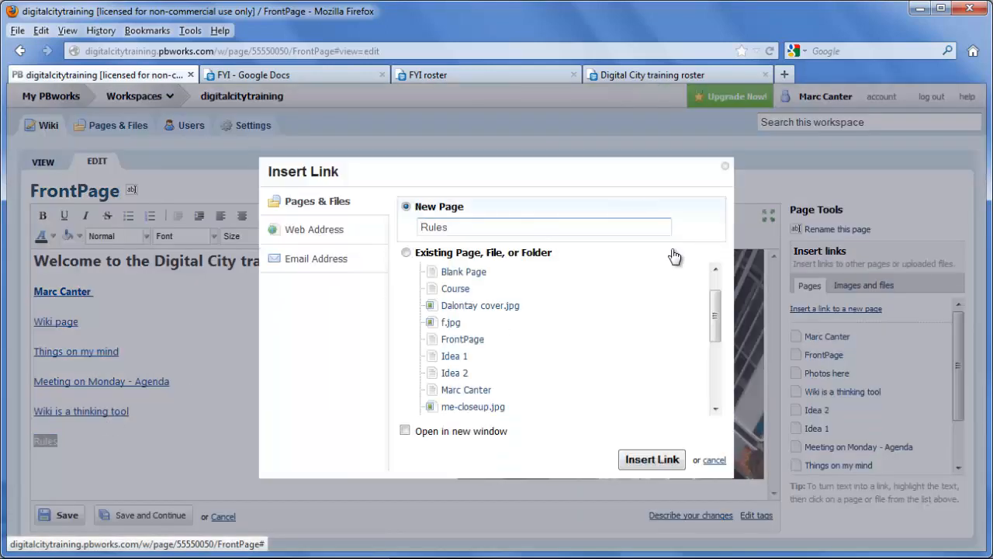
{"action": "left_click", "coordinate": [652, 459]}
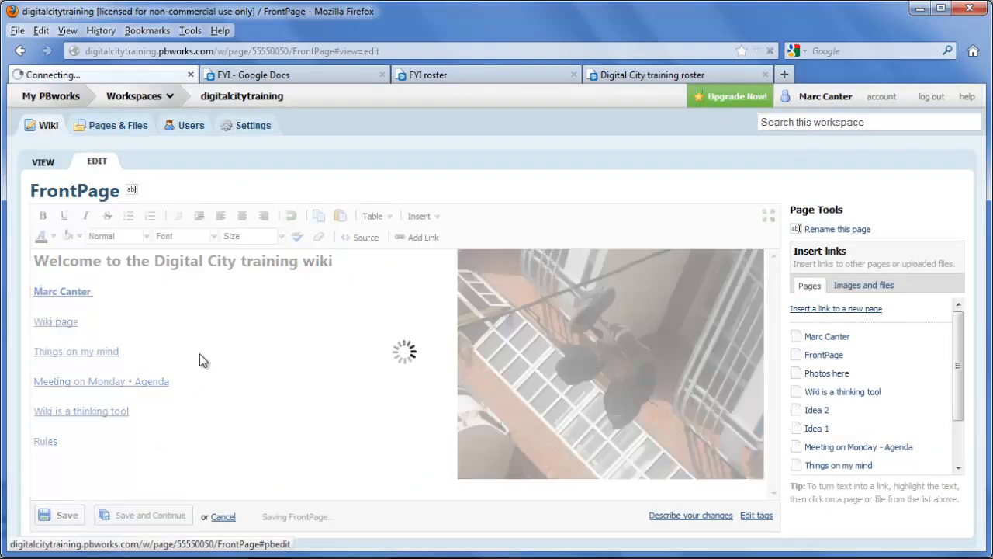
{"action": "left_click", "coordinate": [59, 516]}
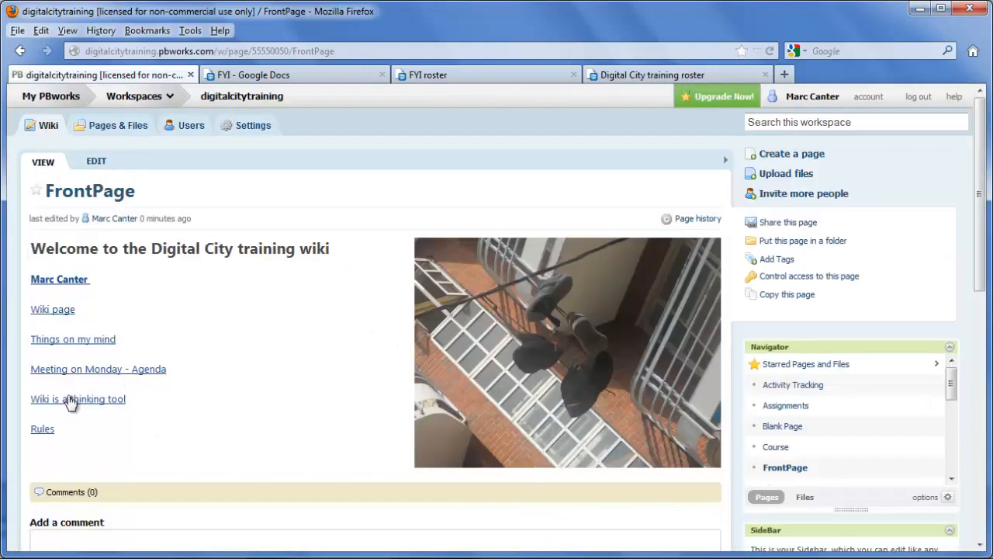
Step: Follow the Rules link, create the new Rules page and start editing its body
{"action": "left_click", "coordinate": [42, 429]}
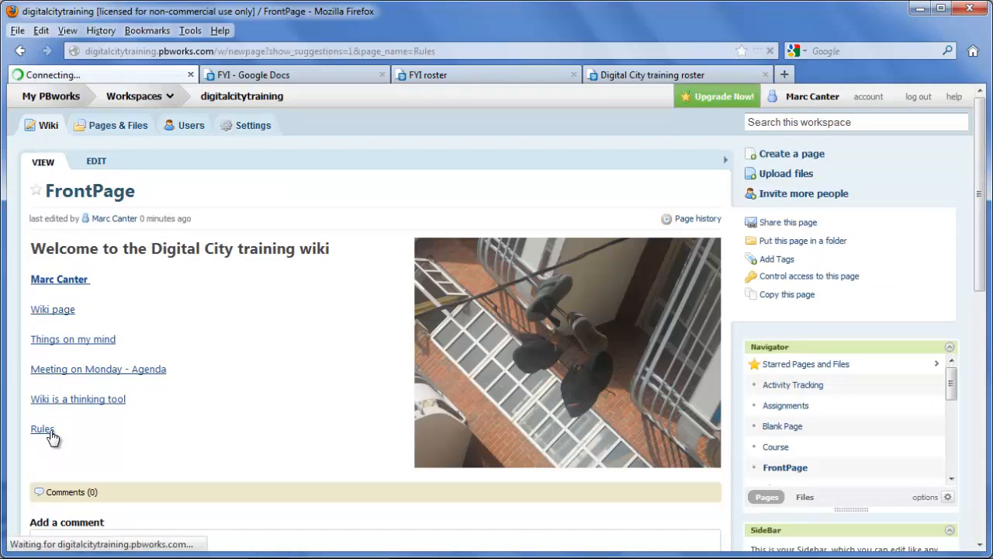
{"action": "left_click", "coordinate": [42, 428]}
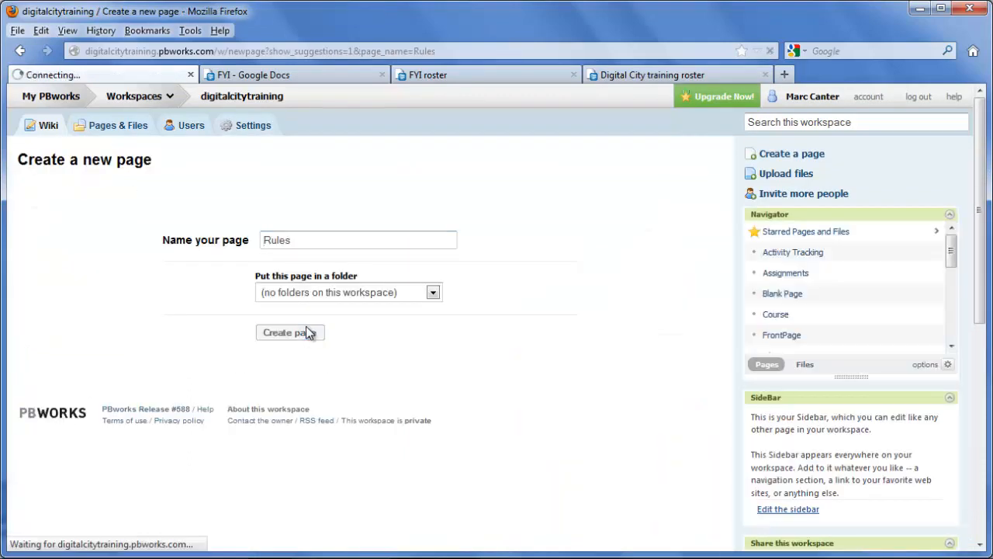
{"action": "left_click", "coordinate": [289, 333]}
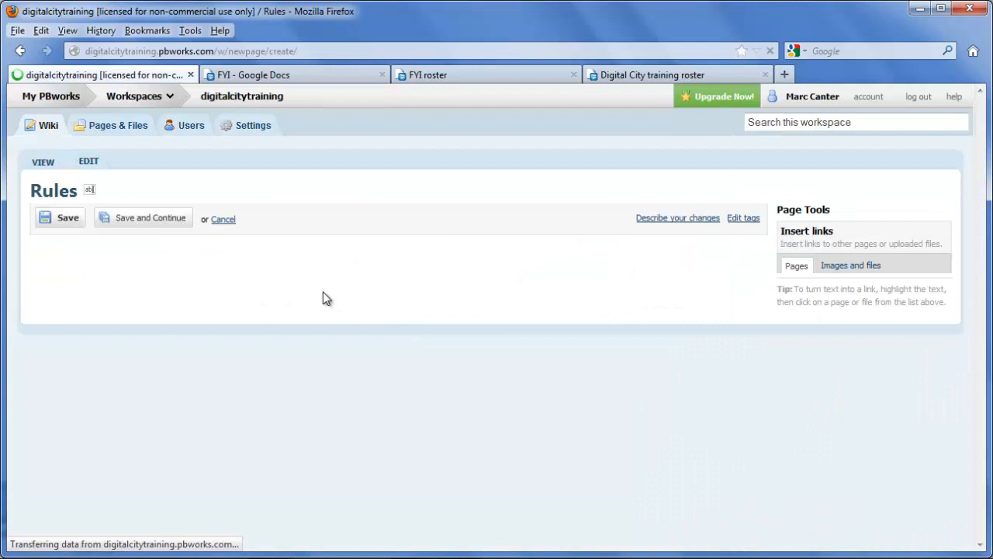
{"action": "left_click", "coordinate": [96, 160]}
{"action": "type", "text": "- wan"}
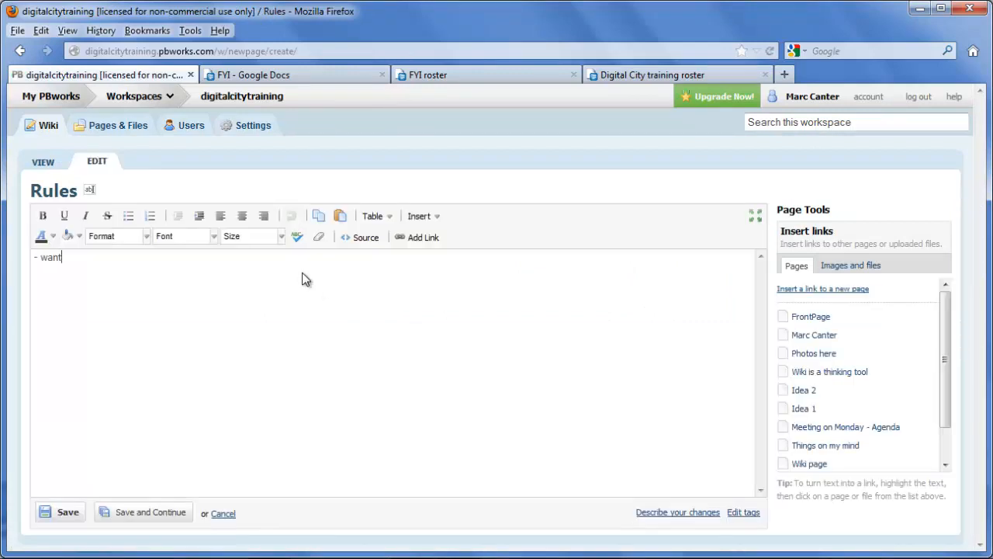
Step: Write the rules: to learn by doing, ask questions, get points for everything
{"action": "type", "text": "to learn - learn by doing"}
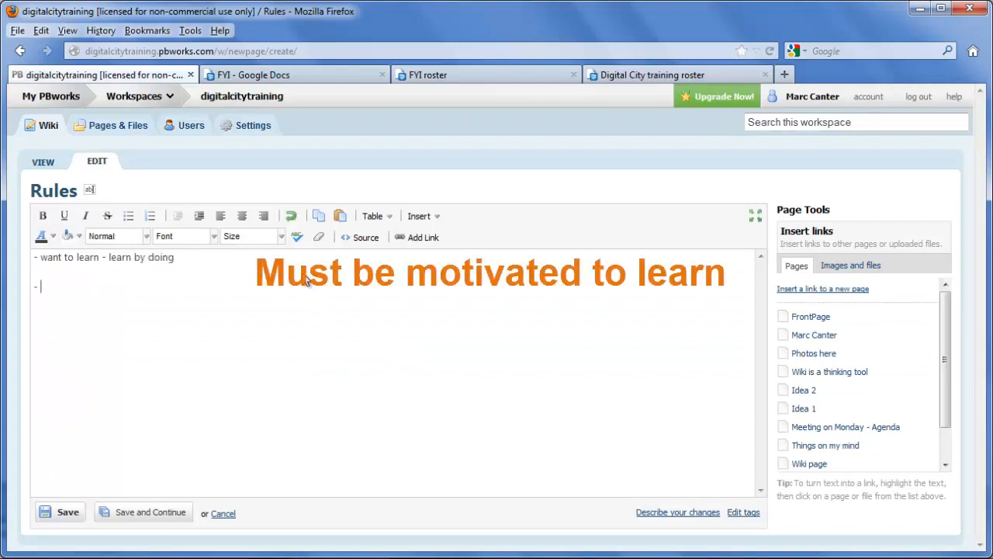
{"action": "mouse_move", "coordinate": [338, 186]}
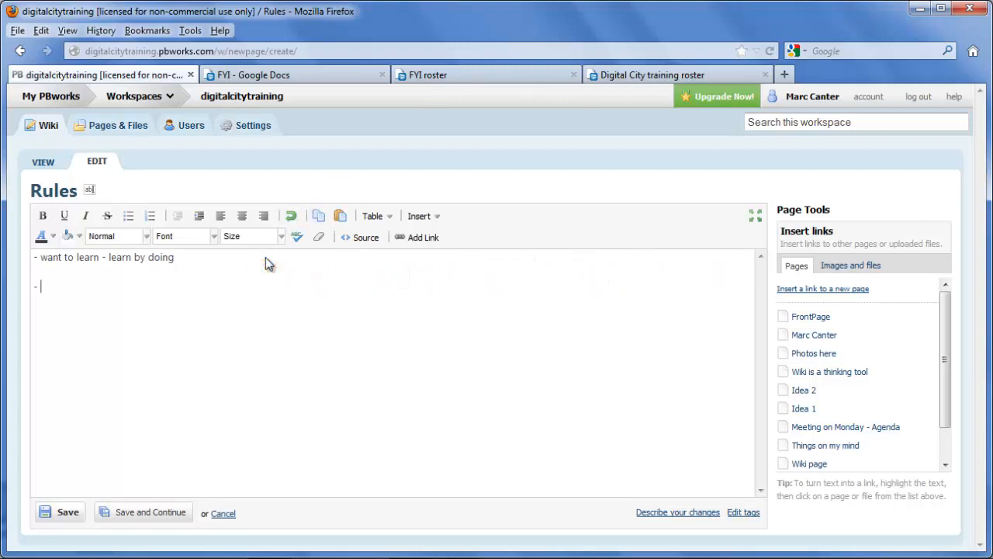
{"action": "type", "text": "ask ?????'s"}
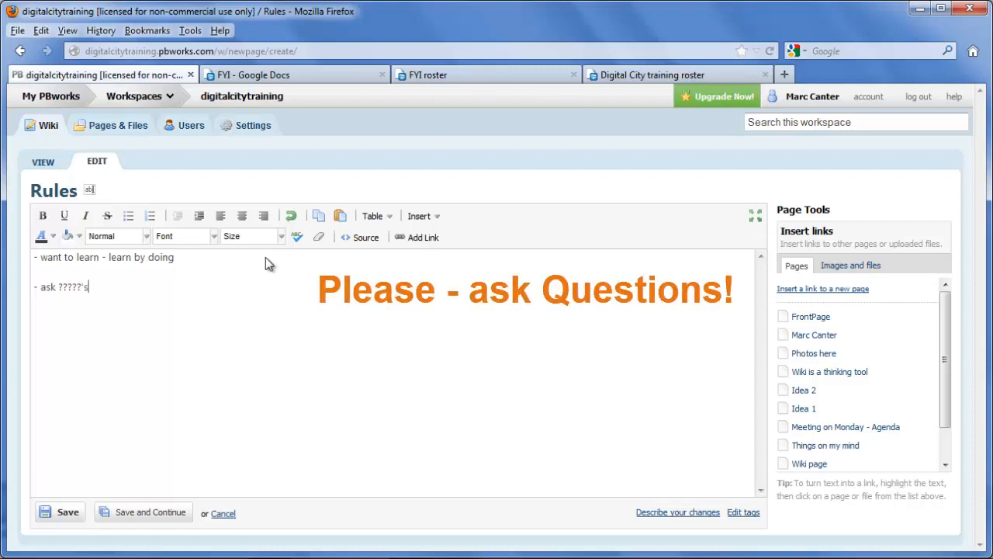
{"action": "key", "text": "Return"}
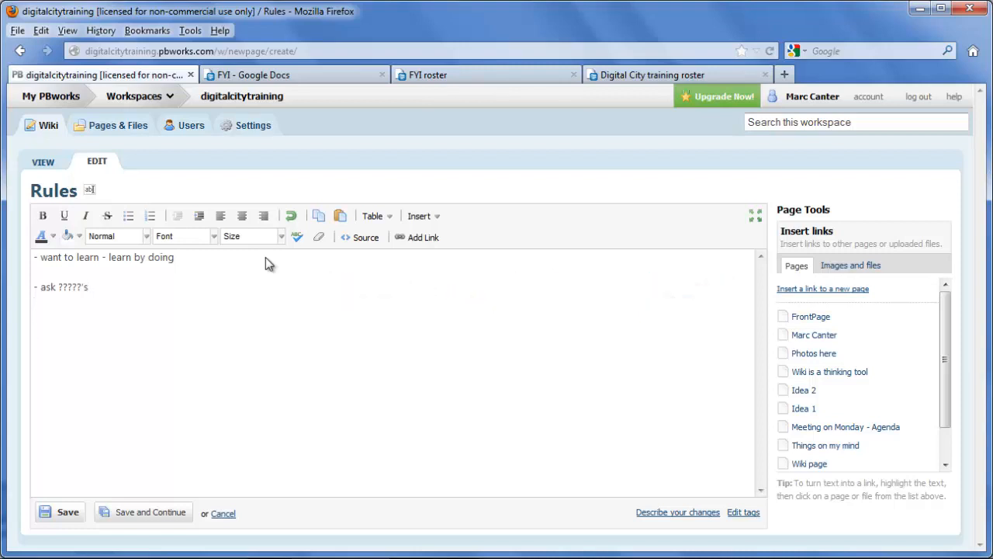
{"action": "type", "text": "get po"}
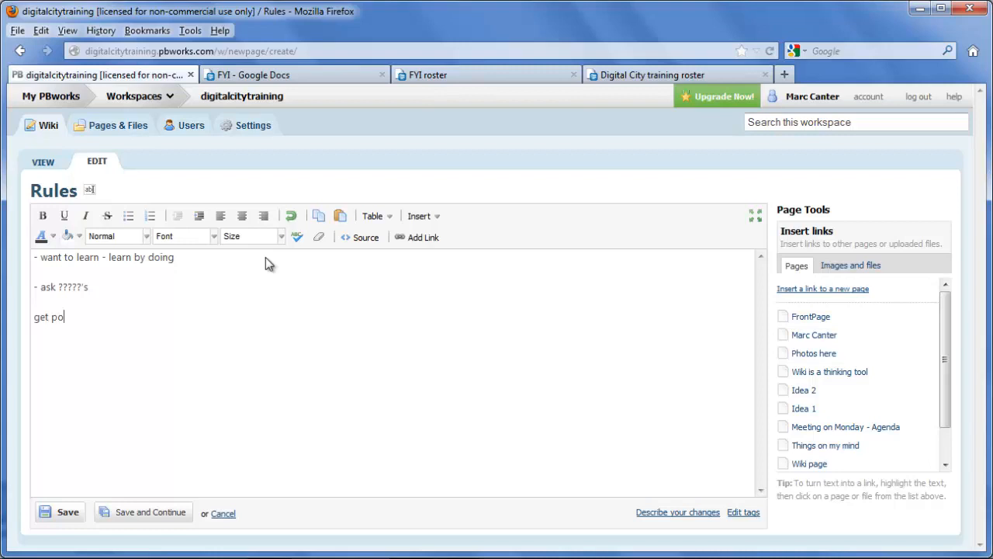
{"action": "type", "text": "ints - for"}
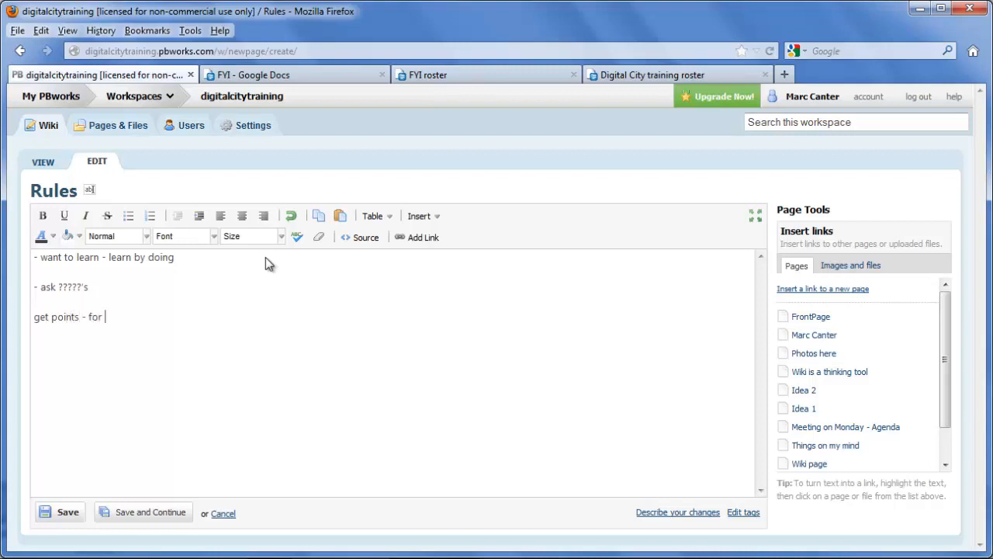
{"action": "type", "text": "everything"}
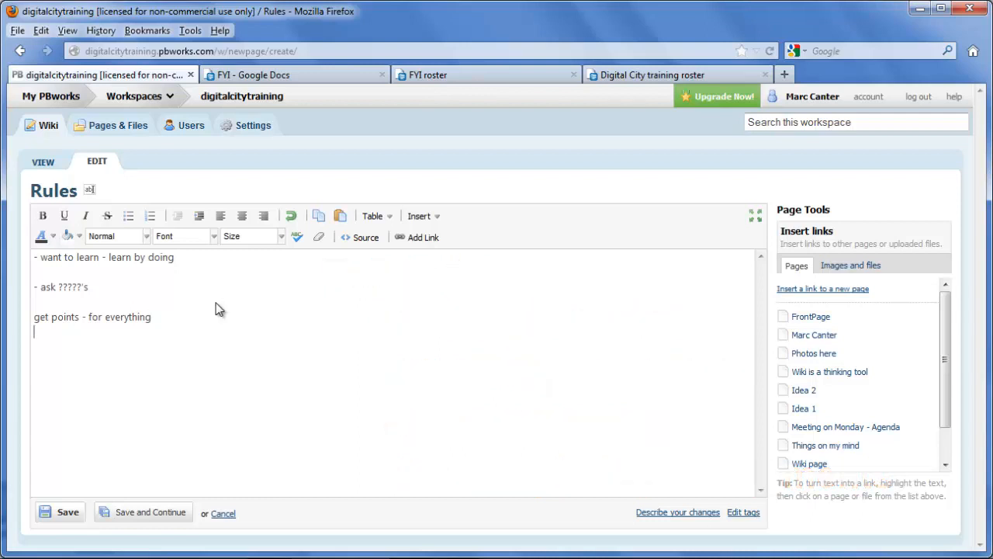
Step: Add 'finish your assignments as fast as' and save the Rules page
{"action": "type", "text": "- fini"}
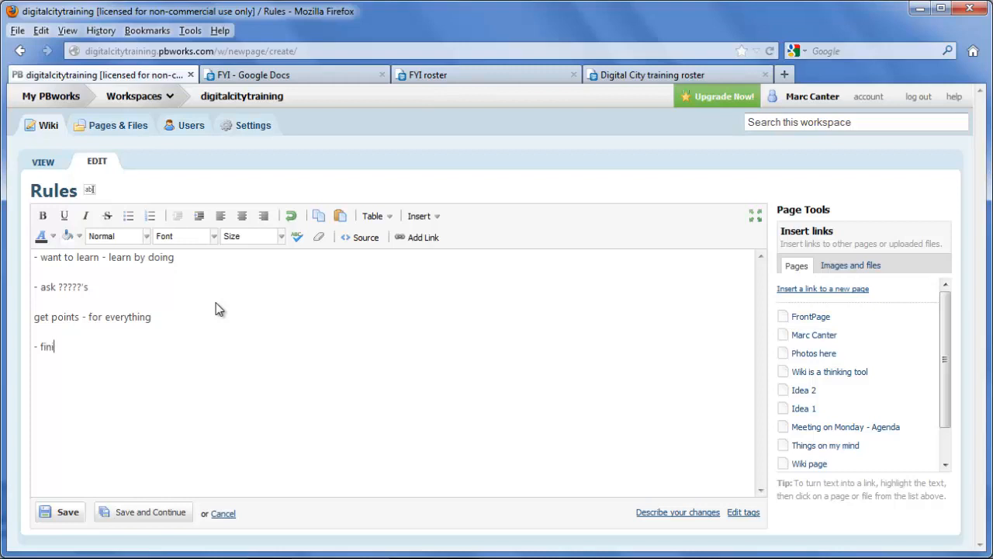
{"action": "type", "text": "sh your assig"}
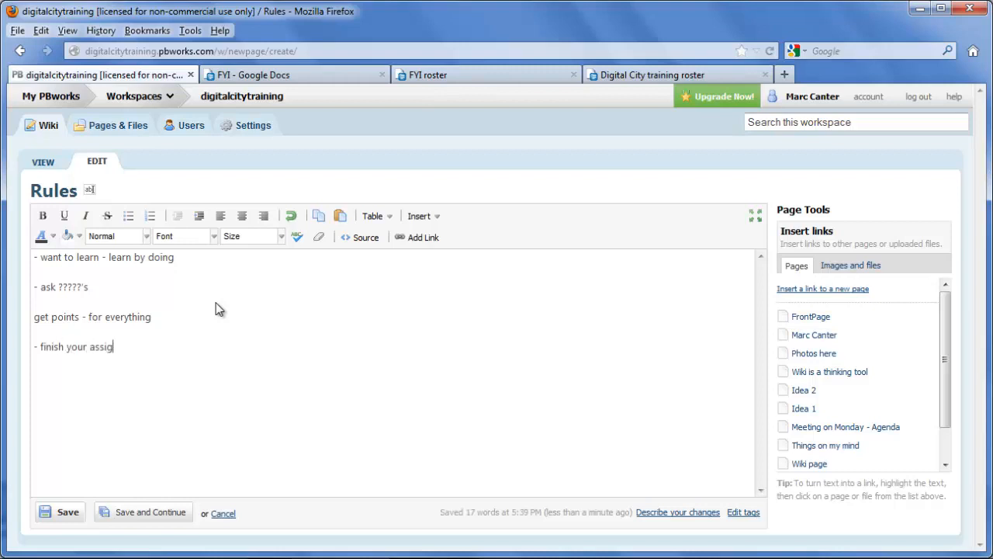
{"action": "type", "text": "nments as fast as"}
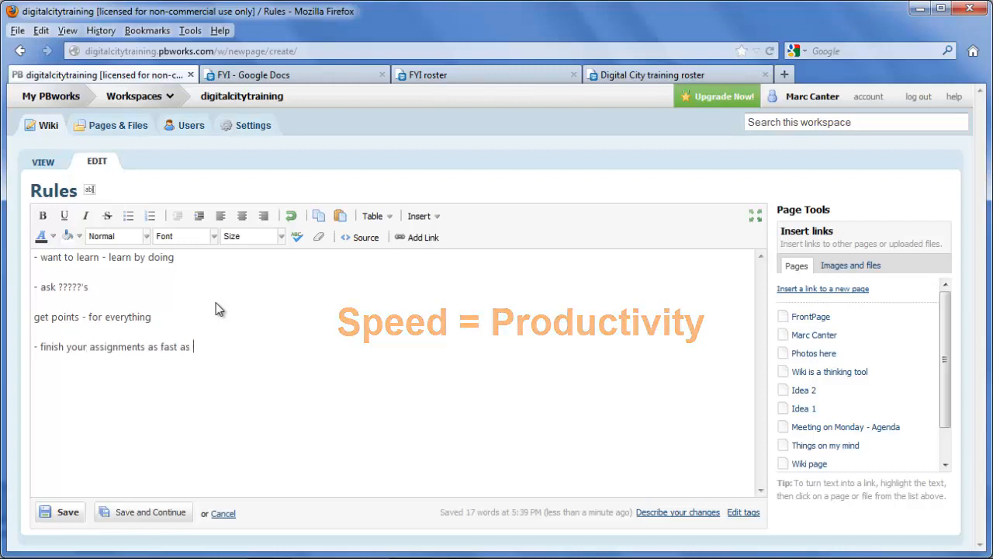
{"action": "left_click", "coordinate": [59, 512]}
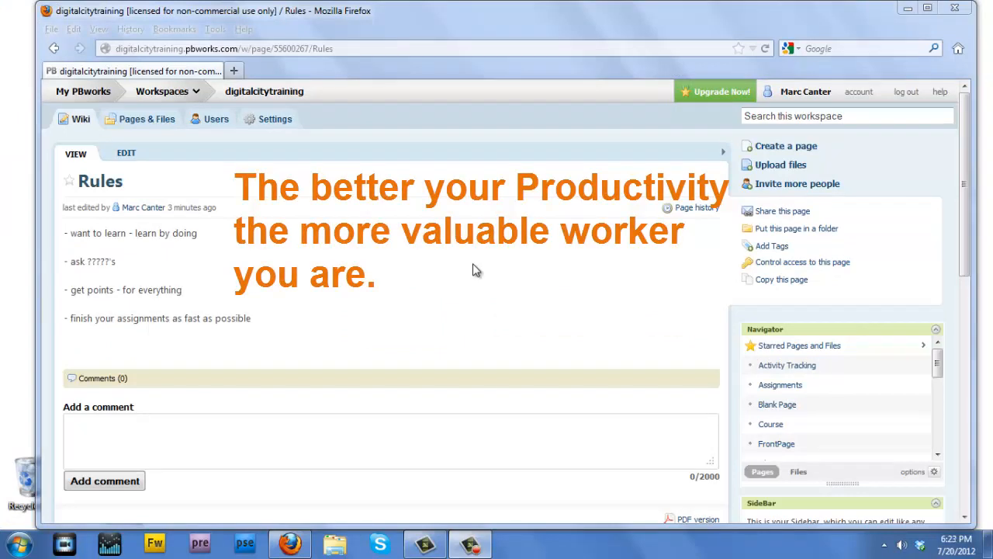
{"action": "mouse_move", "coordinate": [468, 271]}
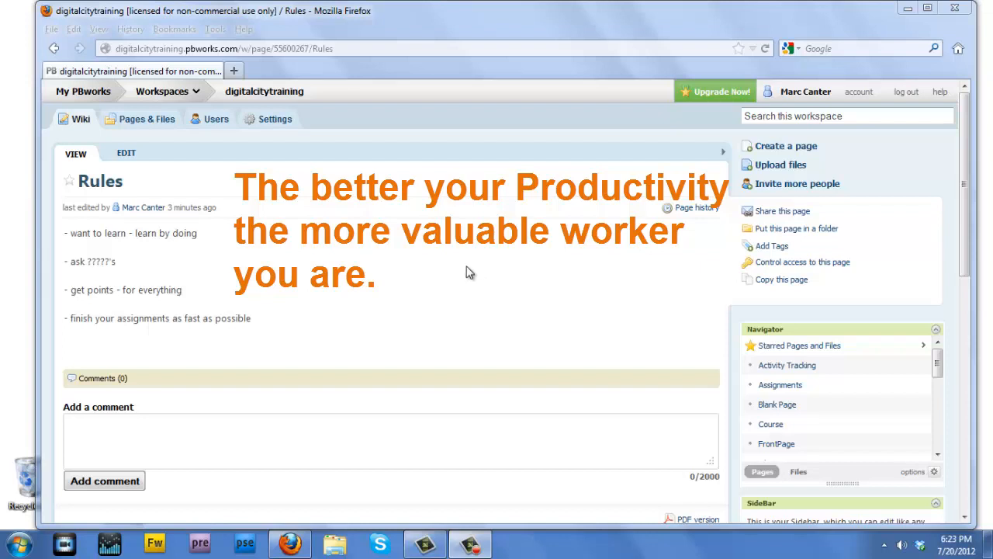